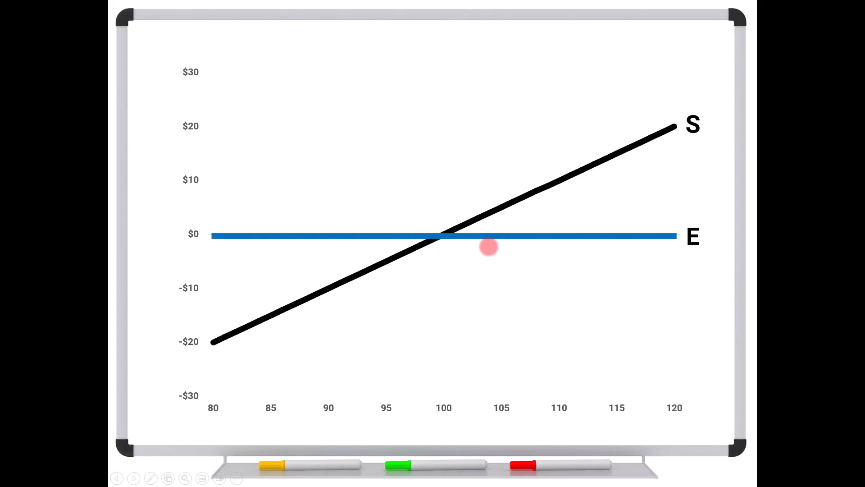
pyautogui.moveTo(691, 253)
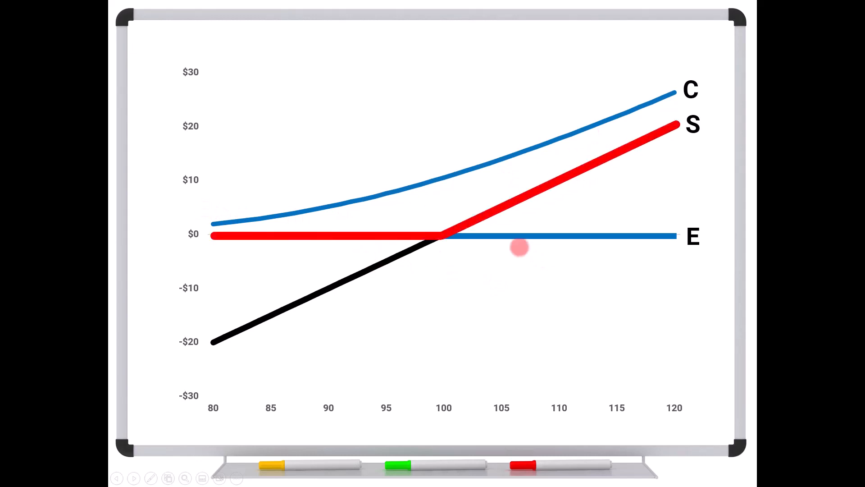
pyautogui.moveTo(692, 233)
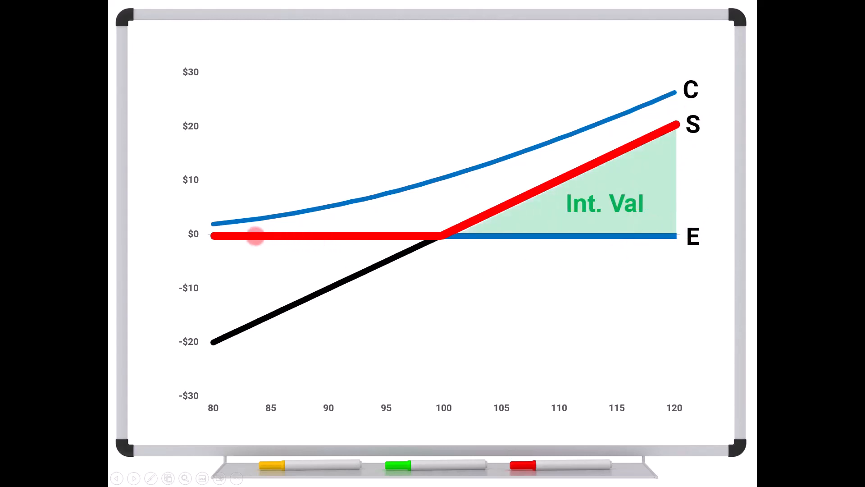
pyautogui.moveTo(256, 319)
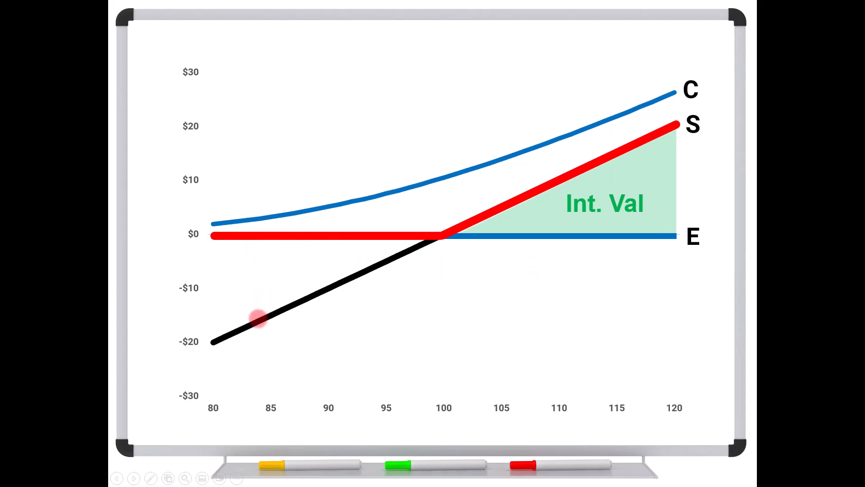
pyautogui.moveTo(276, 305)
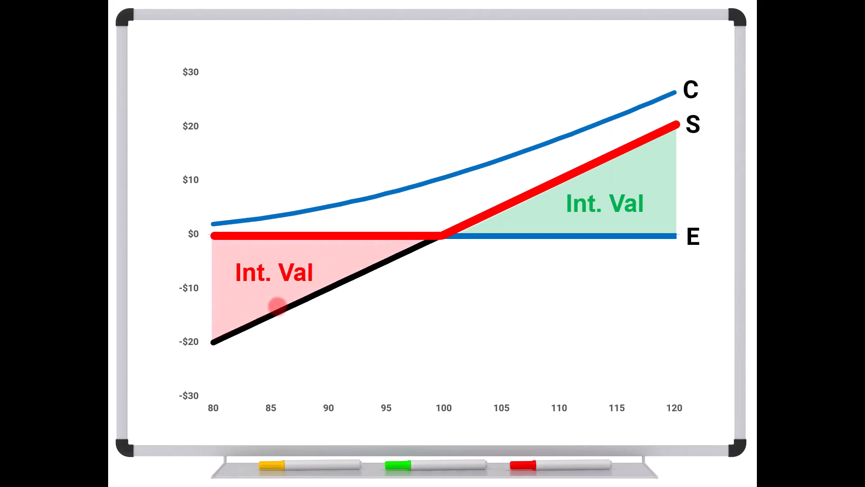
pyautogui.moveTo(237, 295)
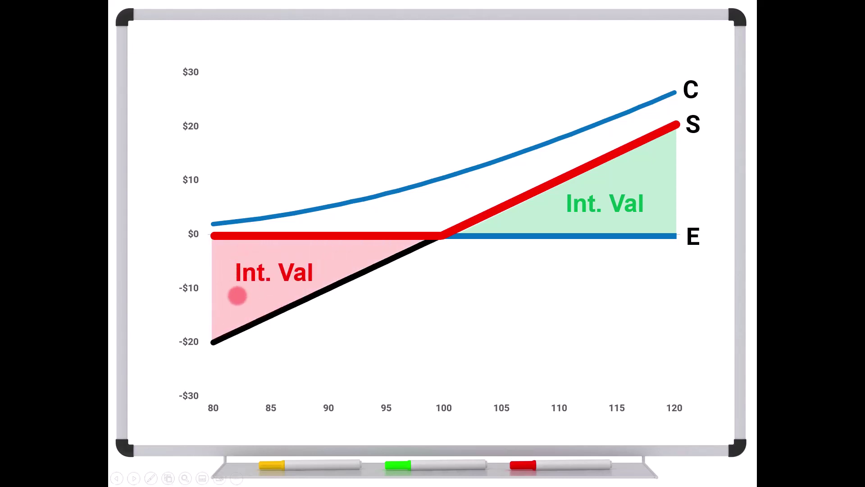
pyautogui.moveTo(238, 289)
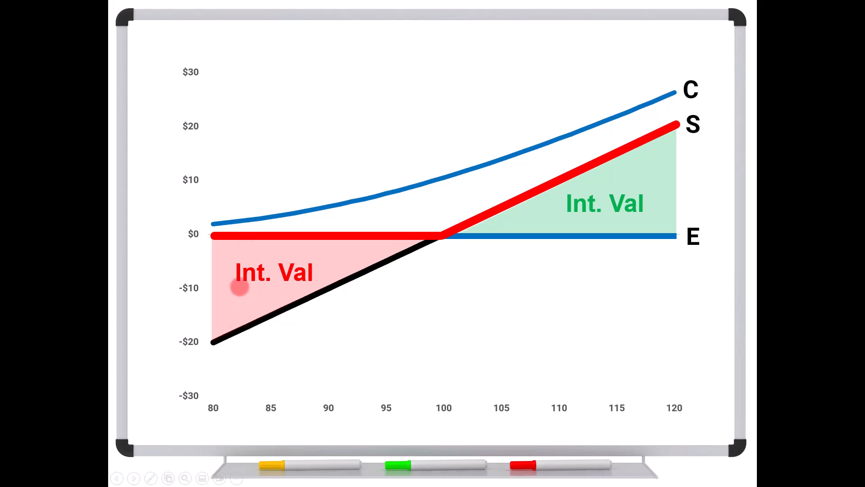
pyautogui.moveTo(286, 290)
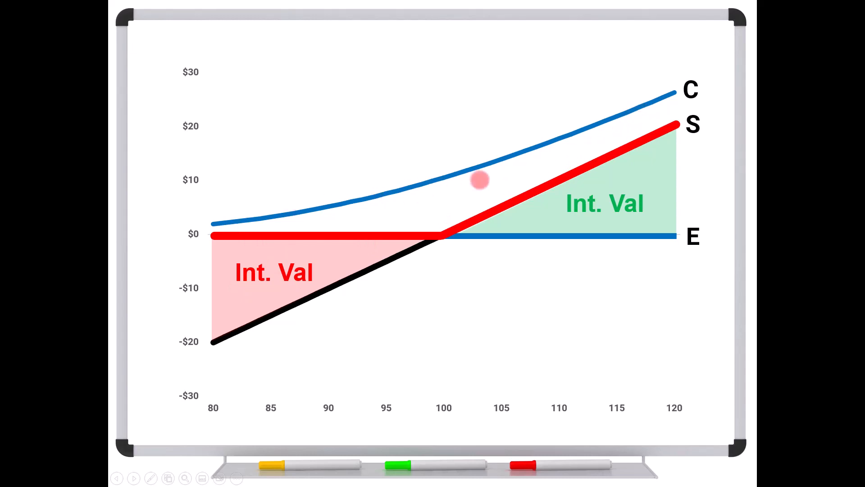
pyautogui.moveTo(653, 171)
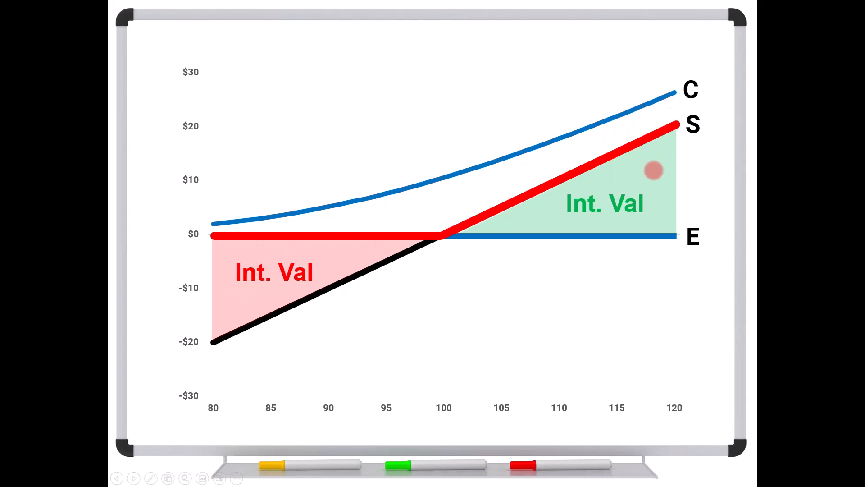
pyautogui.moveTo(373, 222)
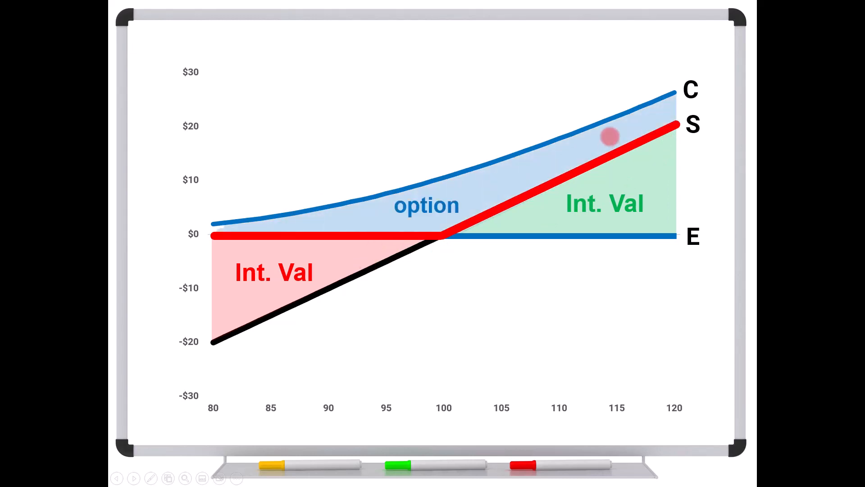
pyautogui.moveTo(557, 201)
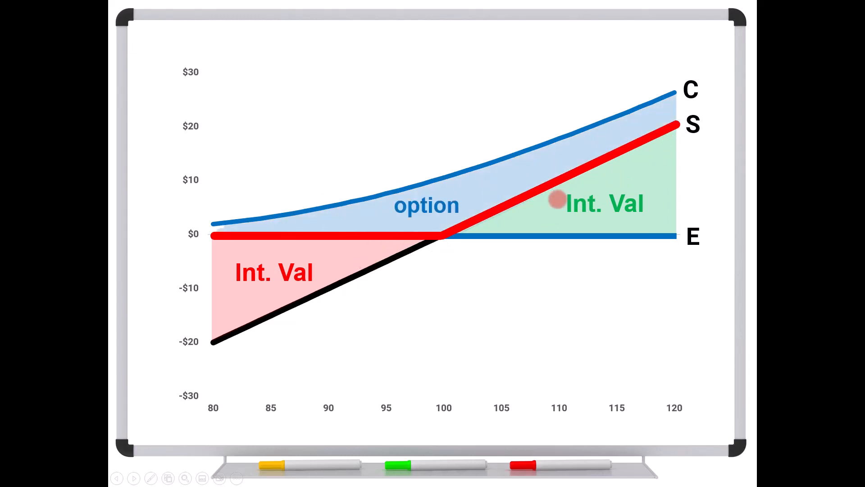
pyautogui.moveTo(574, 232)
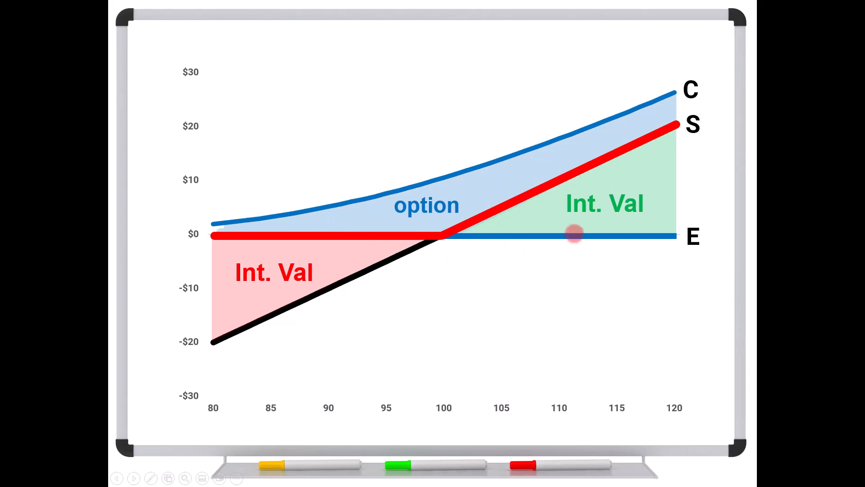
pyautogui.moveTo(588, 218)
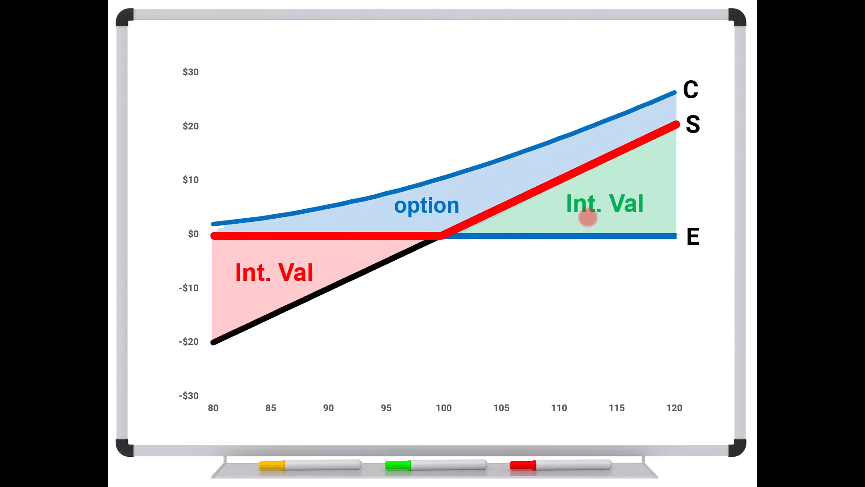
pyautogui.moveTo(507, 237)
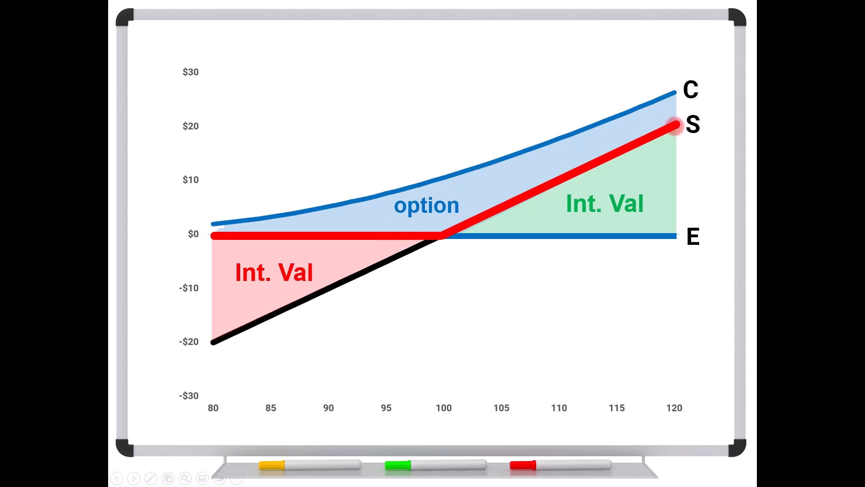
pyautogui.moveTo(463, 194)
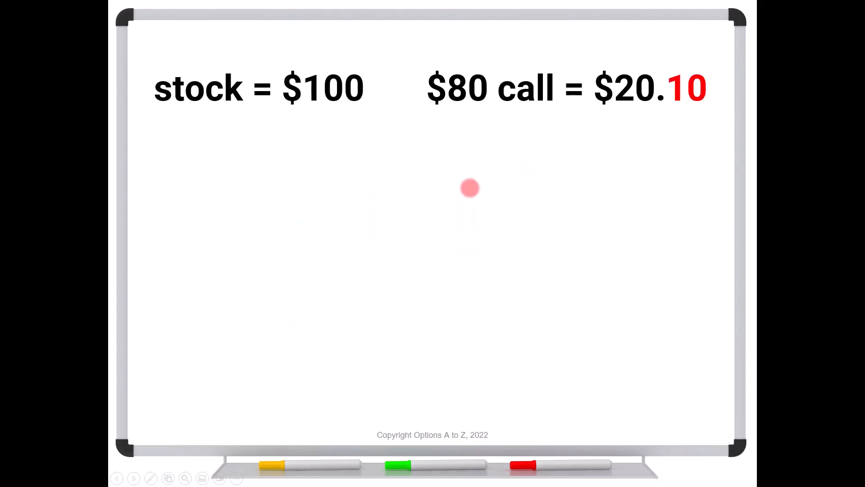
pyautogui.moveTo(291, 110)
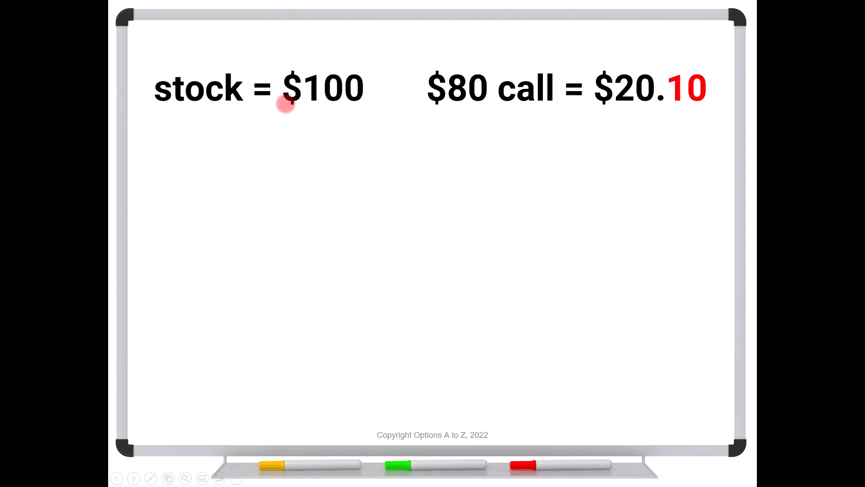
pyautogui.moveTo(279, 109)
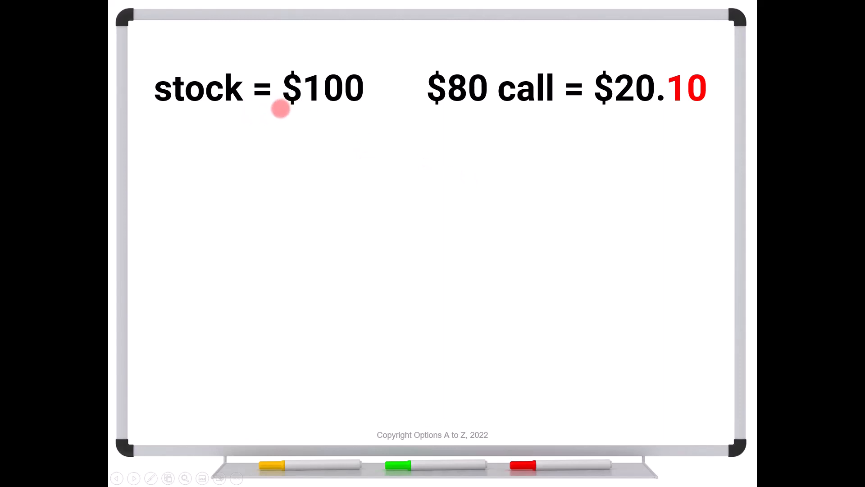
pyautogui.moveTo(471, 107)
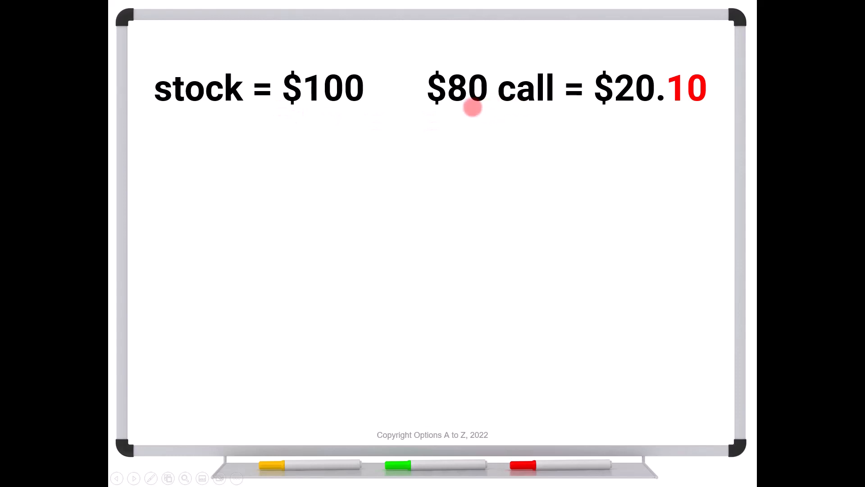
pyautogui.moveTo(635, 102)
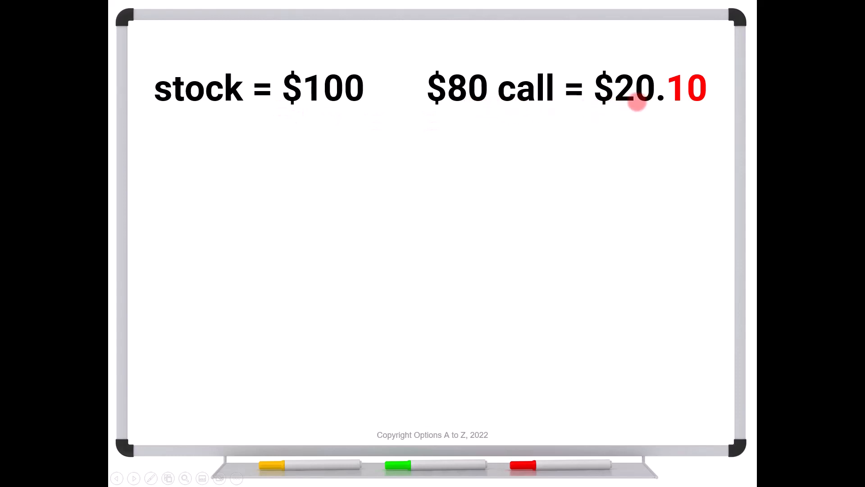
pyautogui.moveTo(692, 101)
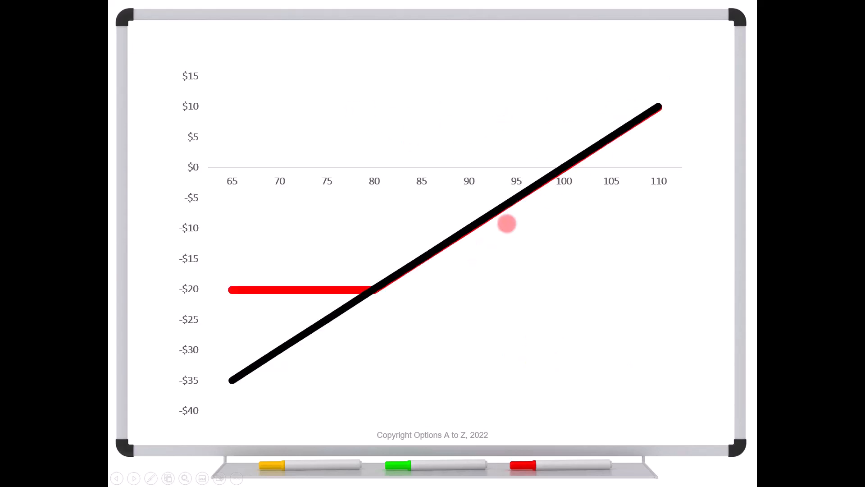
pyautogui.moveTo(439, 282)
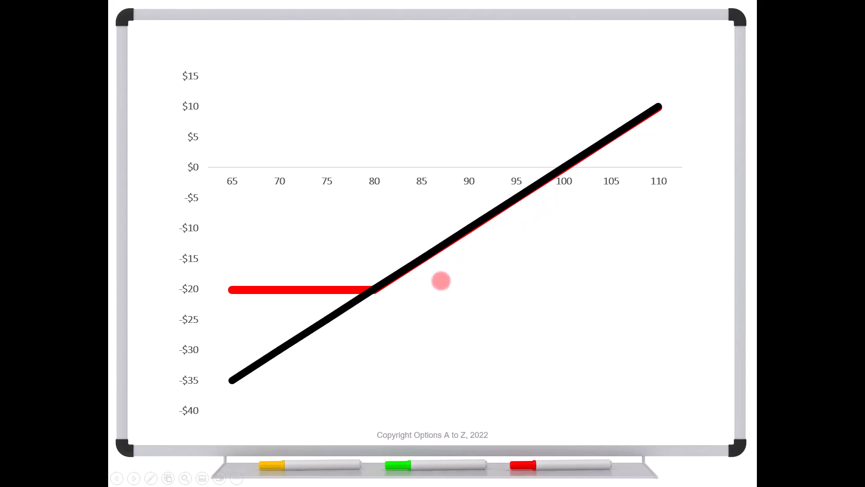
pyautogui.moveTo(351, 296)
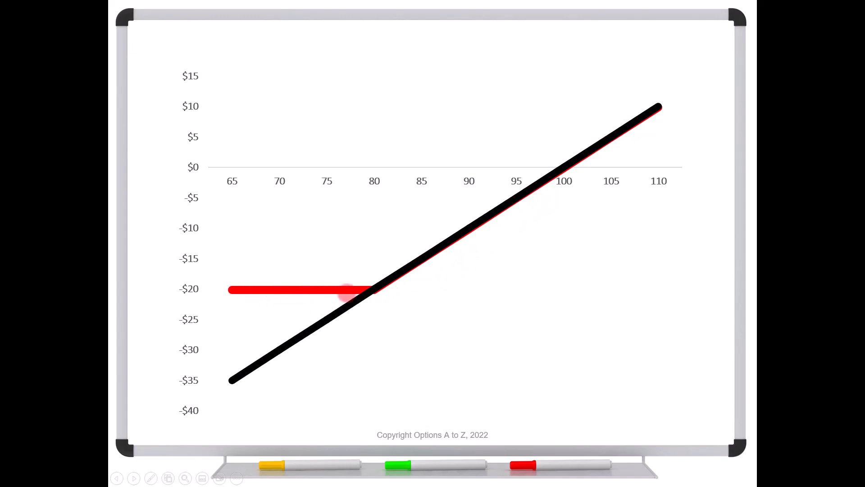
pyautogui.moveTo(363, 187)
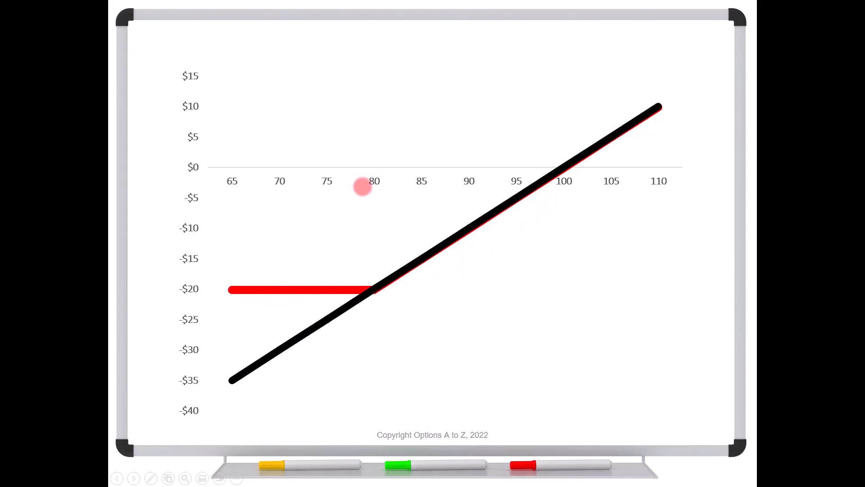
pyautogui.moveTo(515, 198)
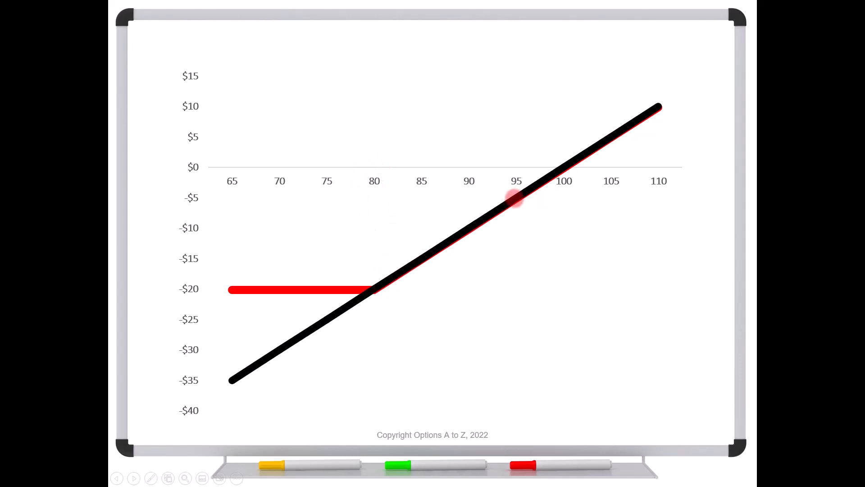
pyautogui.moveTo(568, 167)
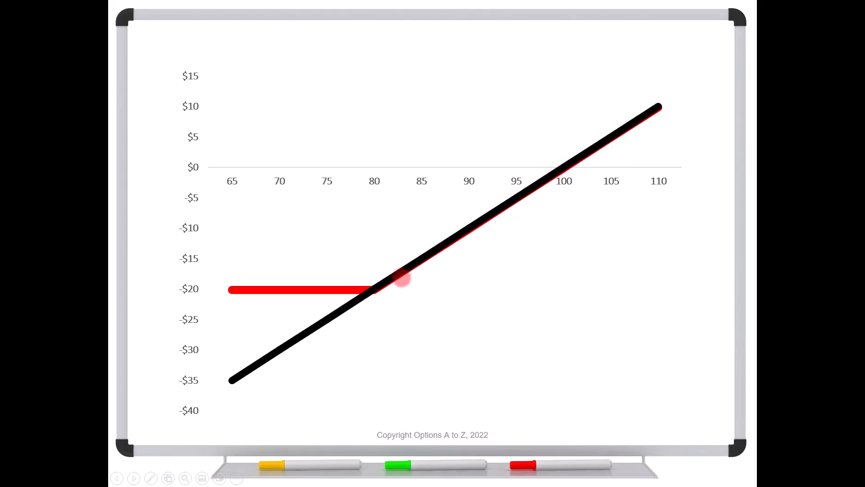
pyautogui.moveTo(646, 127)
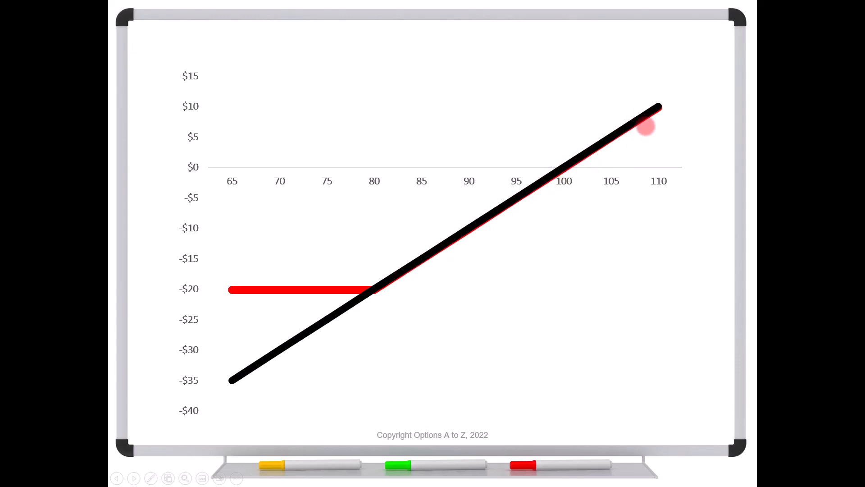
pyautogui.moveTo(436, 272)
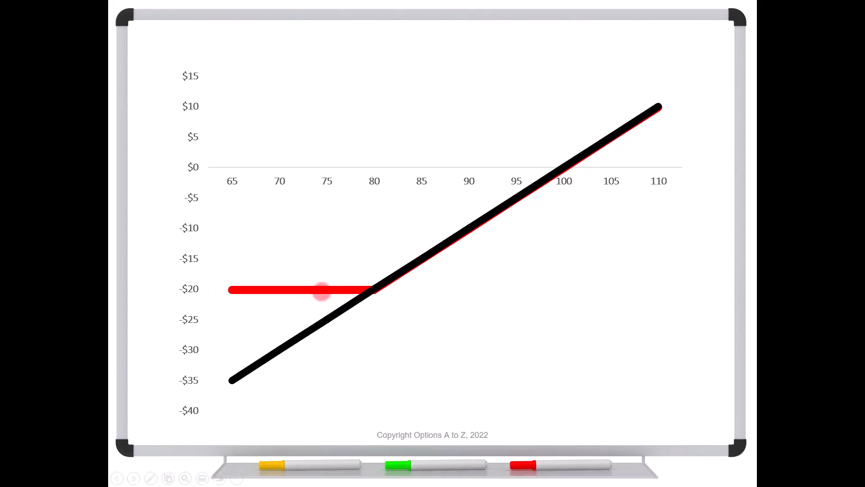
pyautogui.moveTo(356, 287)
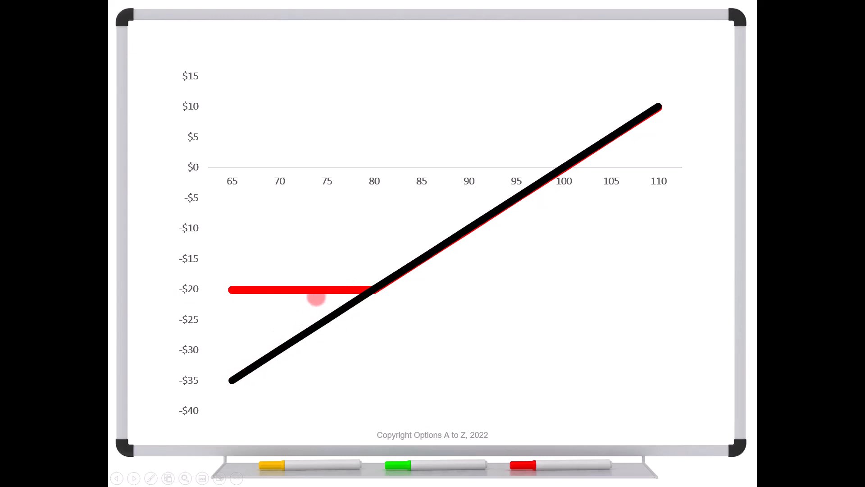
pyautogui.moveTo(252, 356)
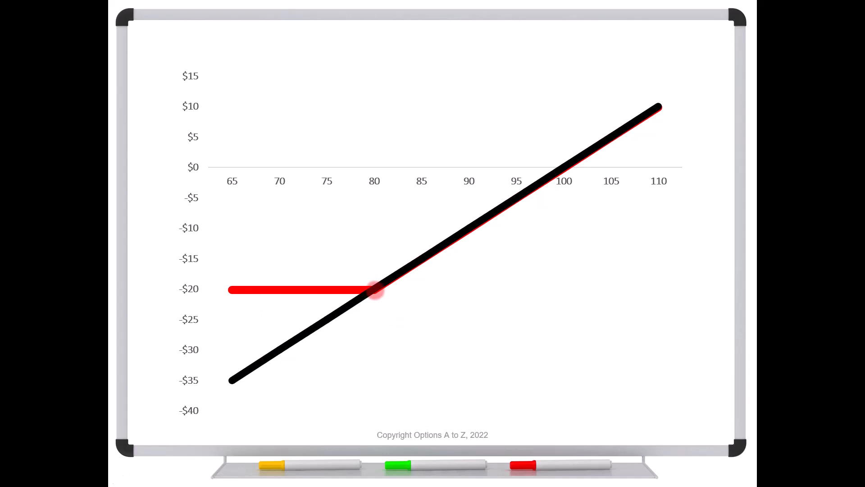
pyautogui.moveTo(337, 292)
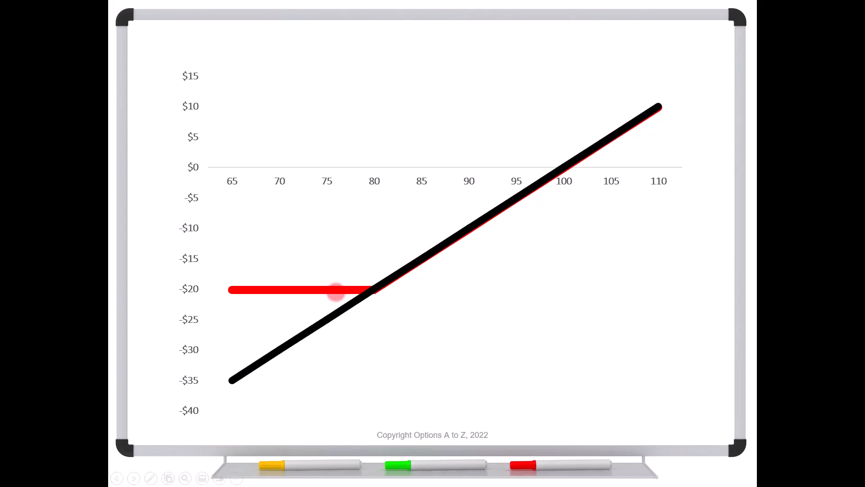
pyautogui.moveTo(254, 289)
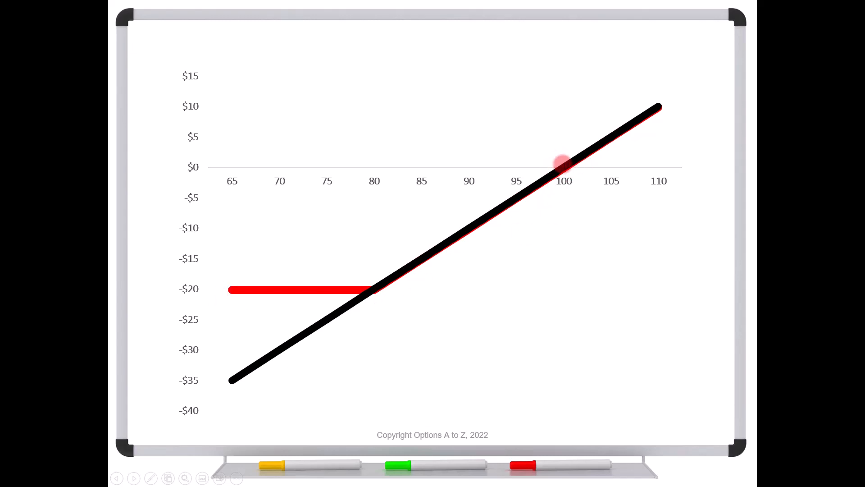
pyautogui.moveTo(536, 175)
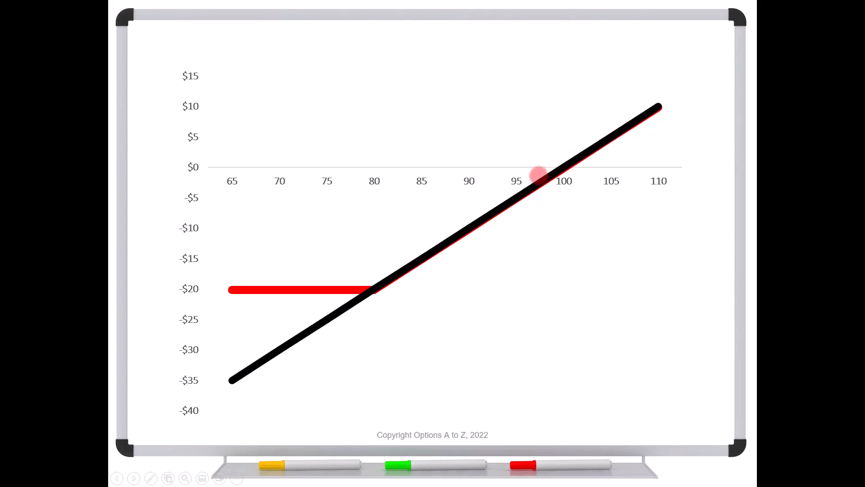
pyautogui.moveTo(375, 284)
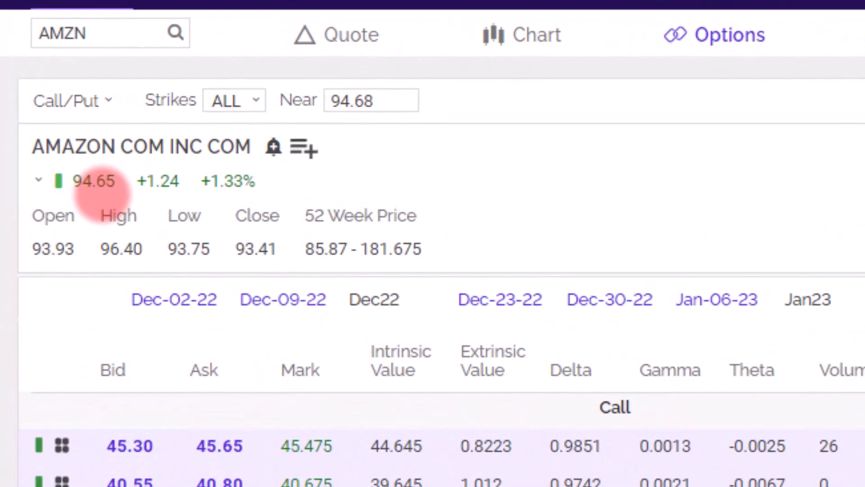
# - Display the AMZN Feb23 (81-day) call chain listing strikes 50 to 100
pyautogui.click(529, 172)
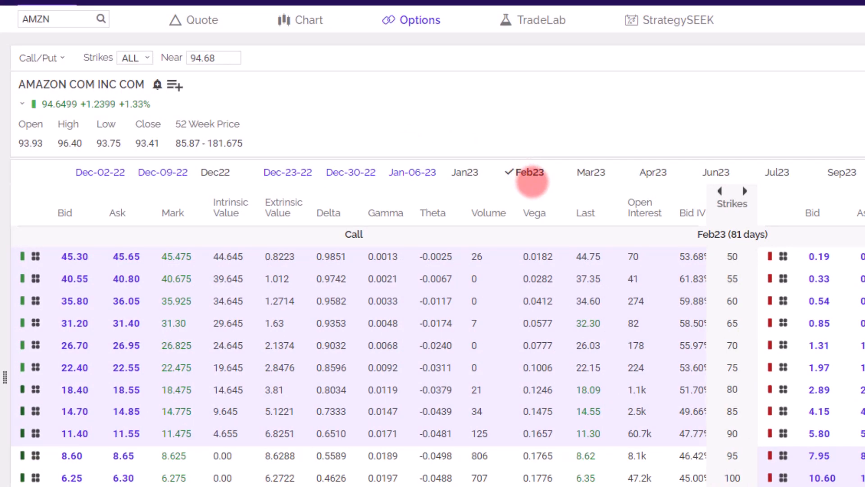
pyautogui.moveTo(762, 237)
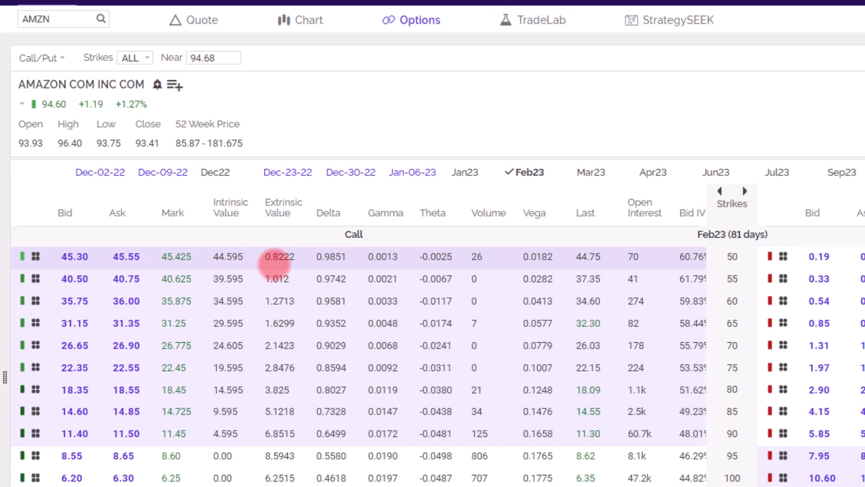
pyautogui.moveTo(331, 264)
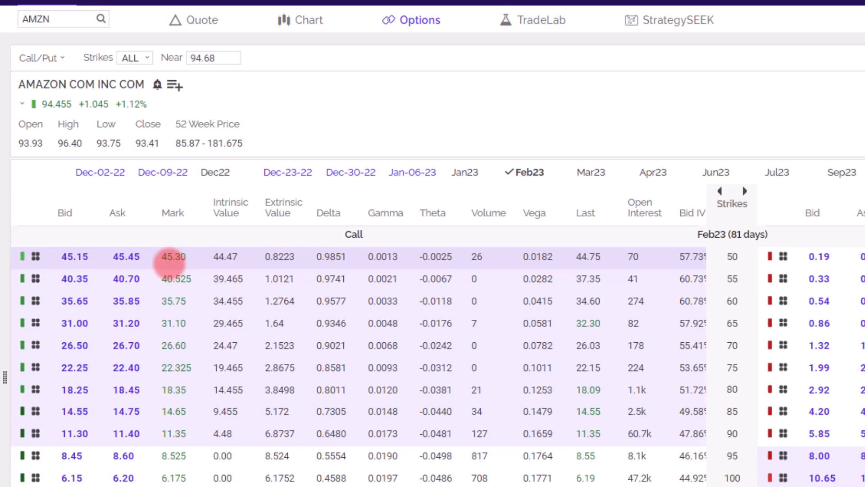
pyautogui.moveTo(381, 256)
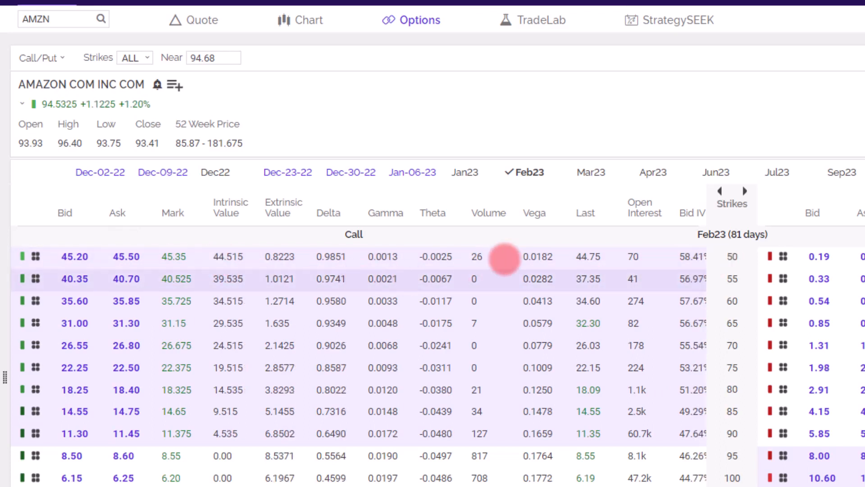
pyautogui.moveTo(530, 172)
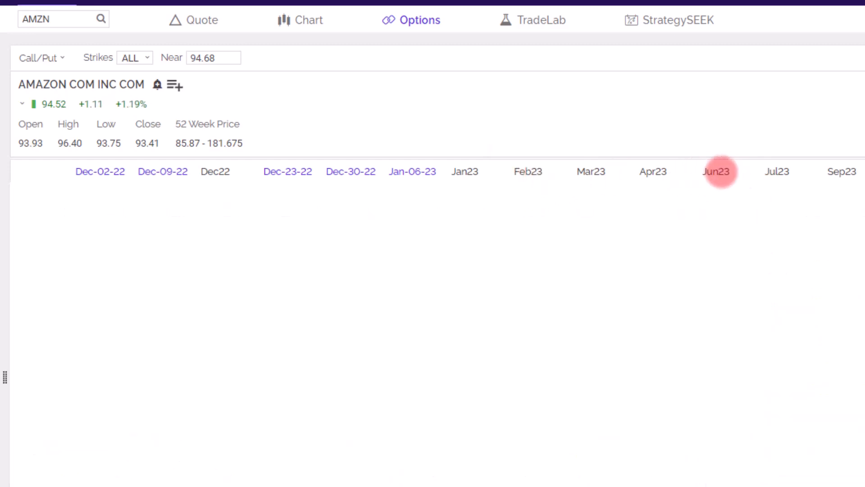
# - Review the Jun23 chain, then return the AMZN chain to the Feb23 expiration
pyautogui.click(717, 171)
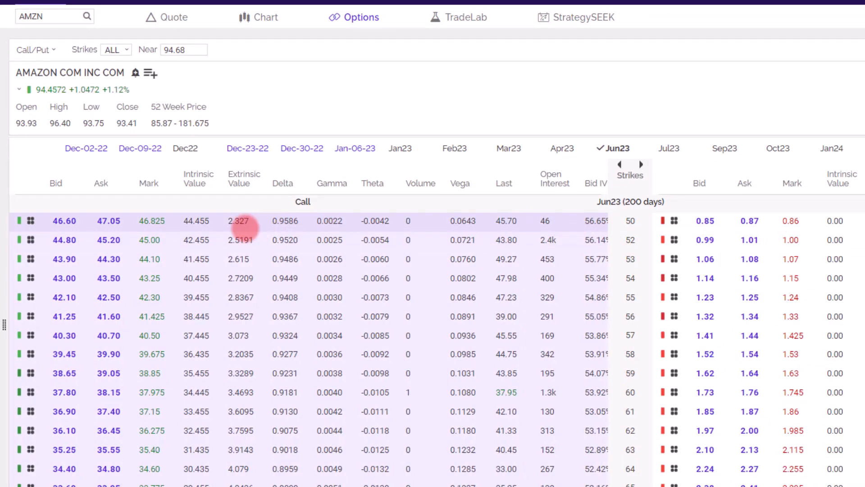
pyautogui.click(614, 147)
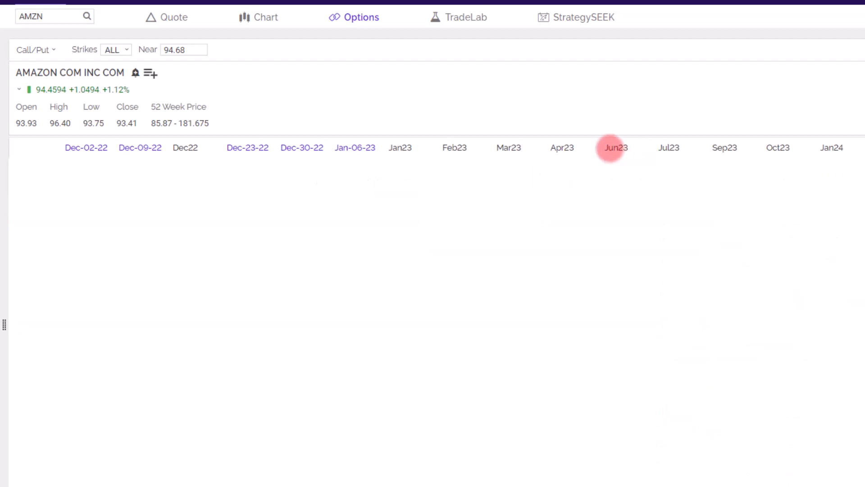
pyautogui.click(455, 147)
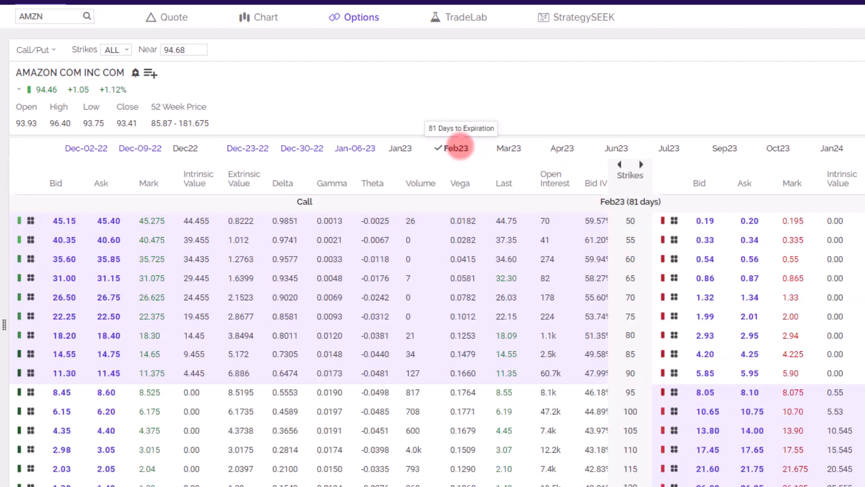